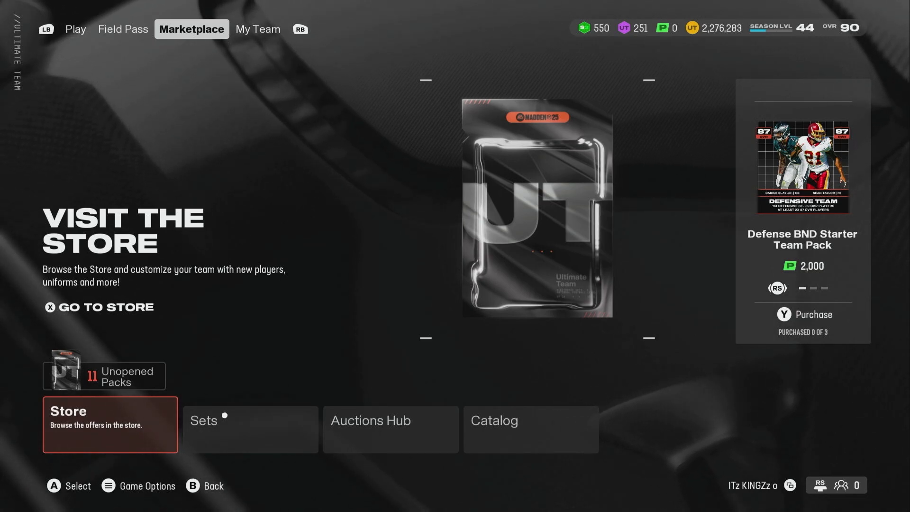
Open the Unstoppable Elite Pack from Unopened Packs, revealing 81 OVR Chamarri Conner
click(106, 376)
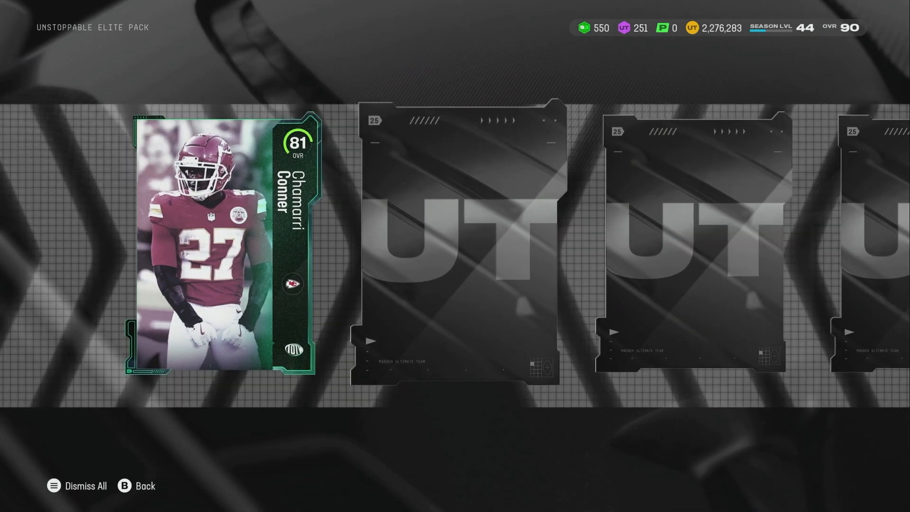
Reveal the remaining Elite Pack cards and bring up the 83+ OVR Unstoppable fantasy pack
key(x)
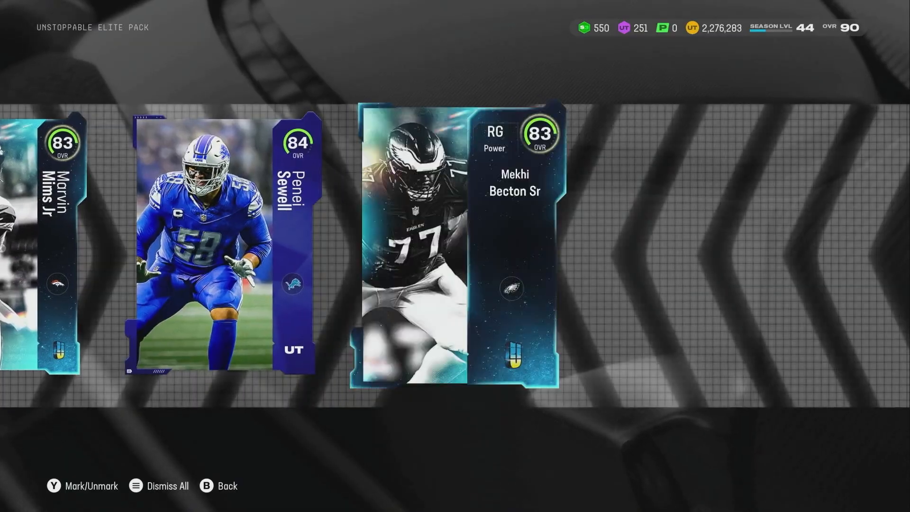
scroll(left, 3)
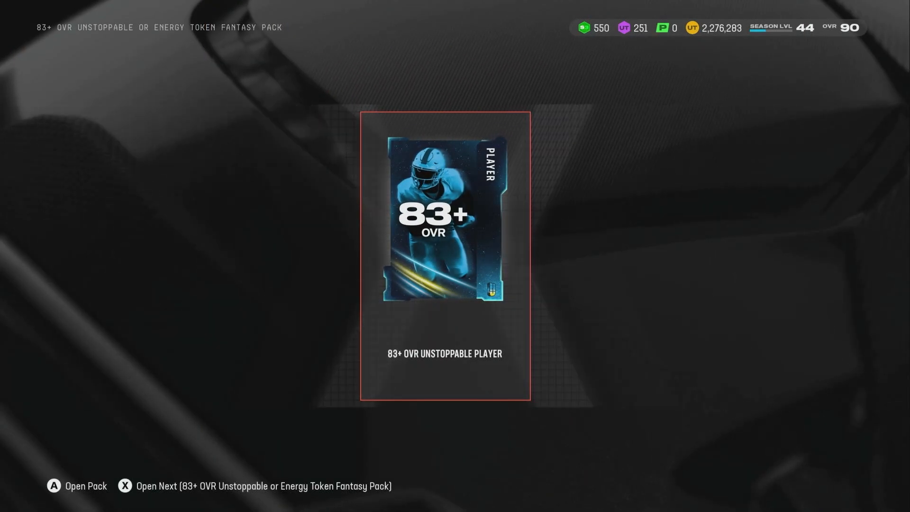
Open the 83+ OVR pack for Rashod Bateman, then view Mecole Hardman Jr's 85 OVR details
key(B)
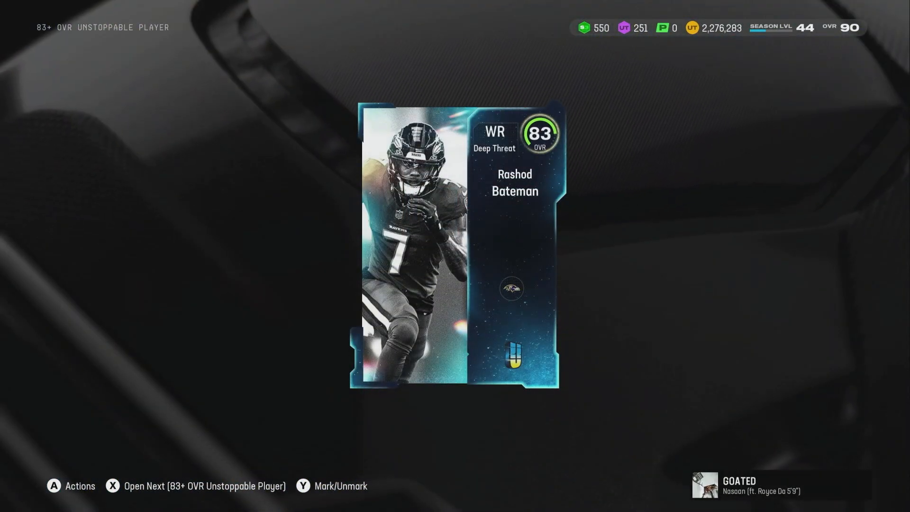
key(B)
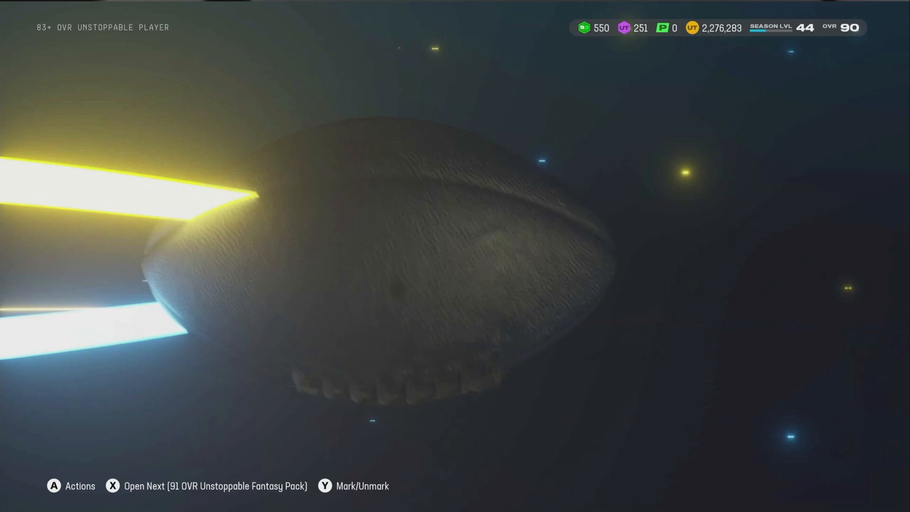
key(x)
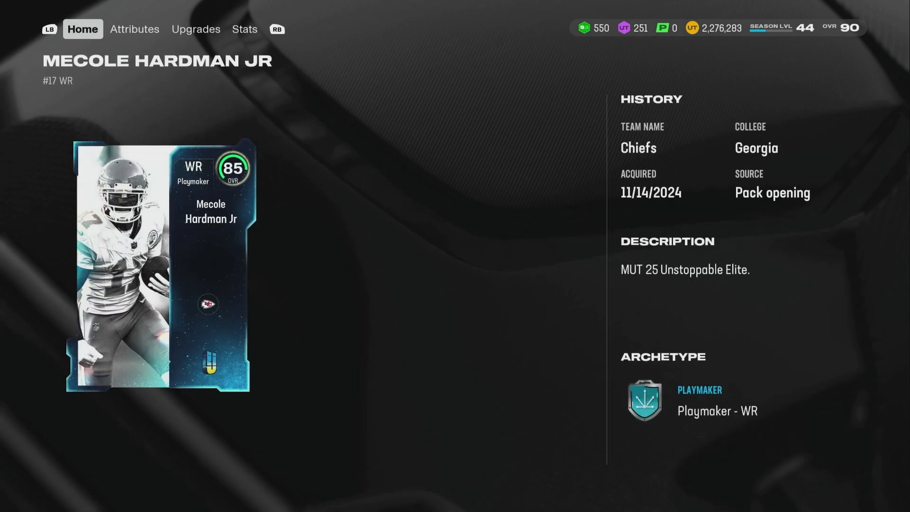
Return to the 85+ OVR fantasy picks and select 85 OVR LE A'Shawn Robinson
click(134, 29)
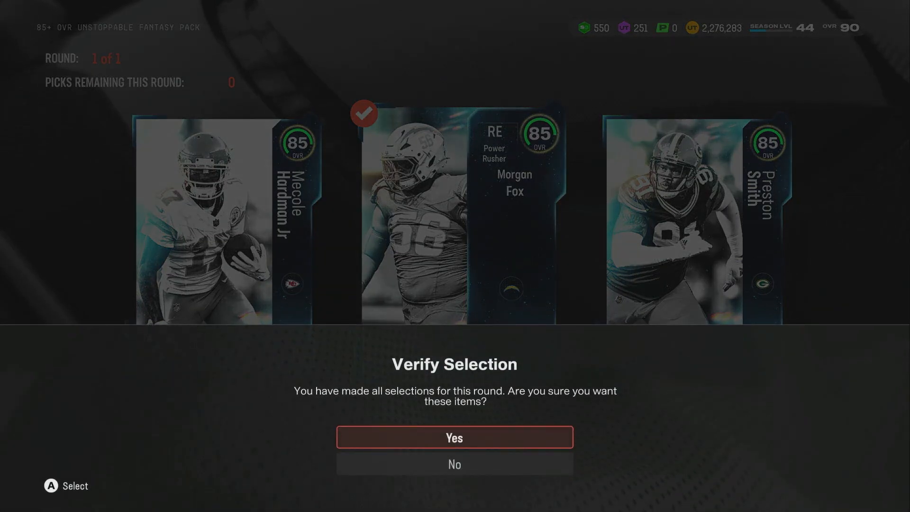
click(454, 438)
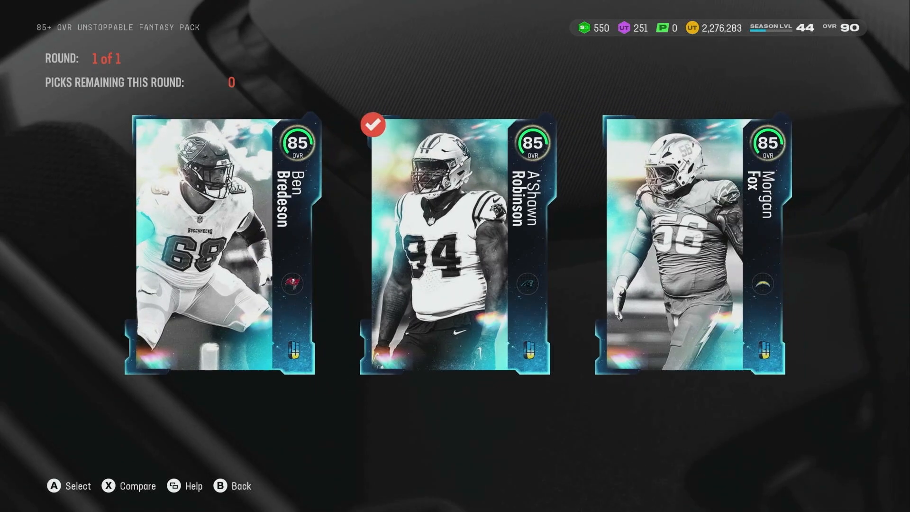
click(455, 243)
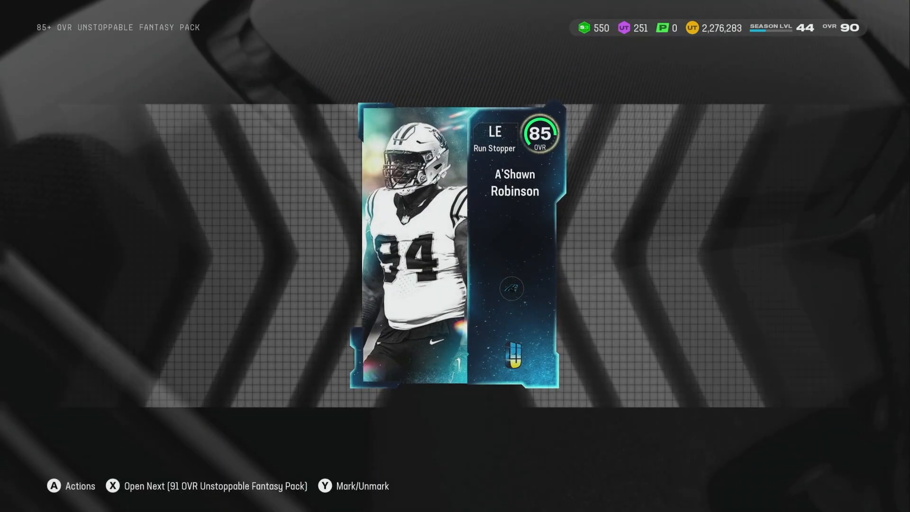
Back out of the pack reveal to the Ultimate Team Marketplace hub
key(x)
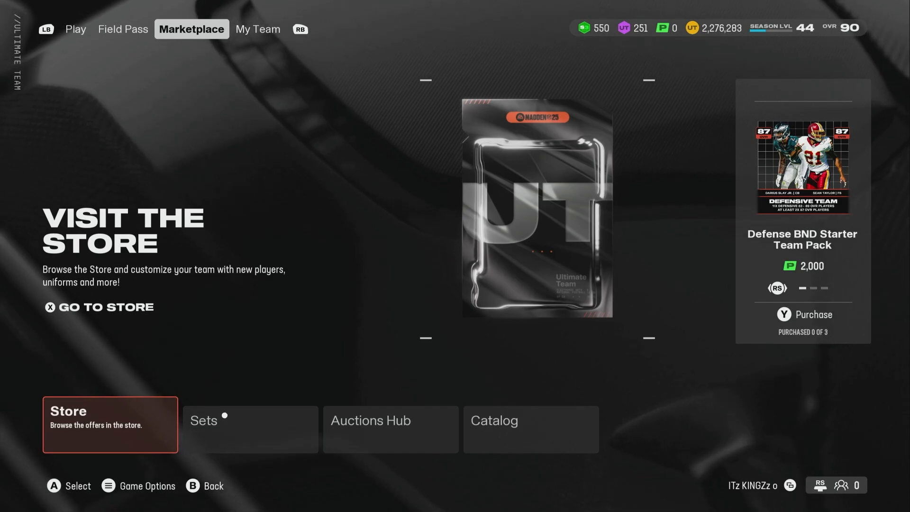
Switch to My Team to see the 90 OVR Legacy squad and top players
click(256, 29)
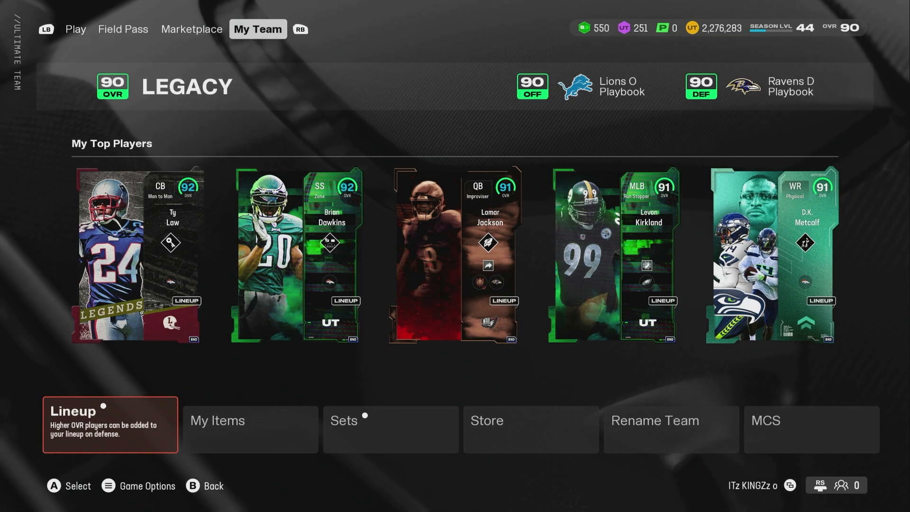
Open the Legacy team's Offense lineup with starters and backups per position
click(110, 423)
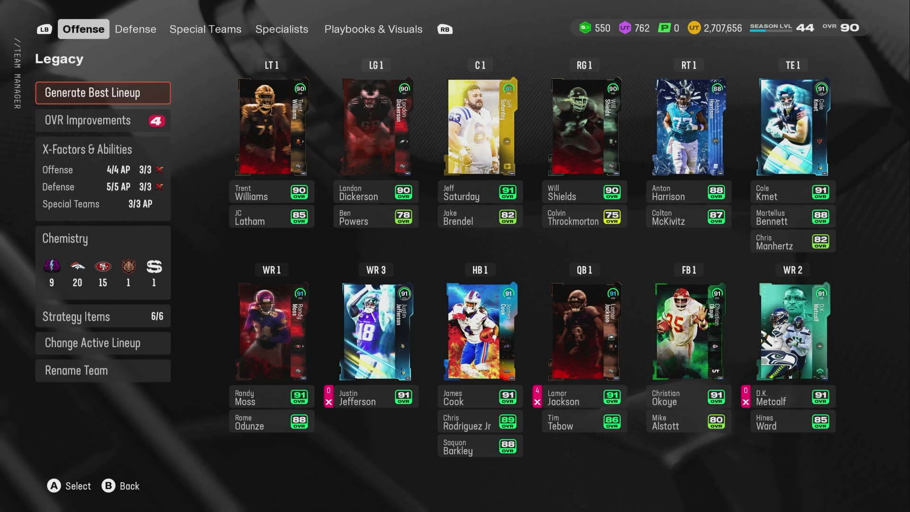
Switch Team Manager to the Defense tab to review defensive starters and backups
click(135, 29)
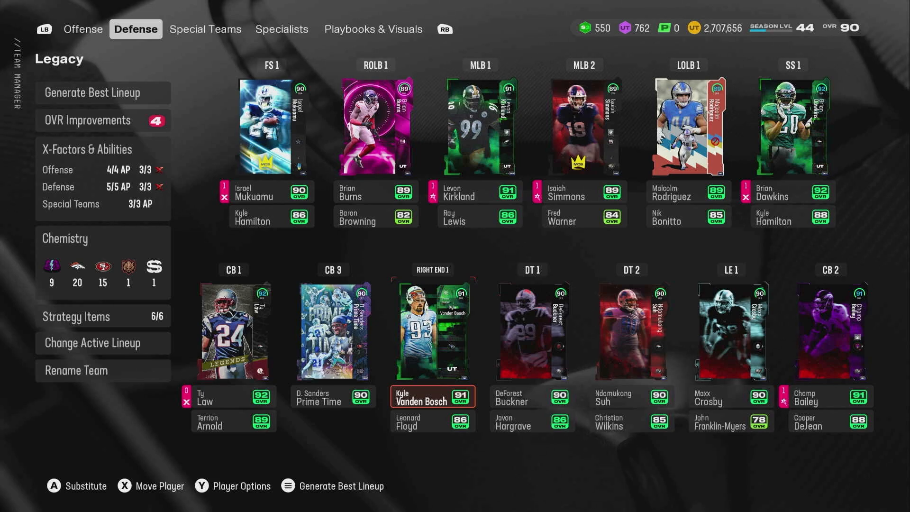
click(83, 28)
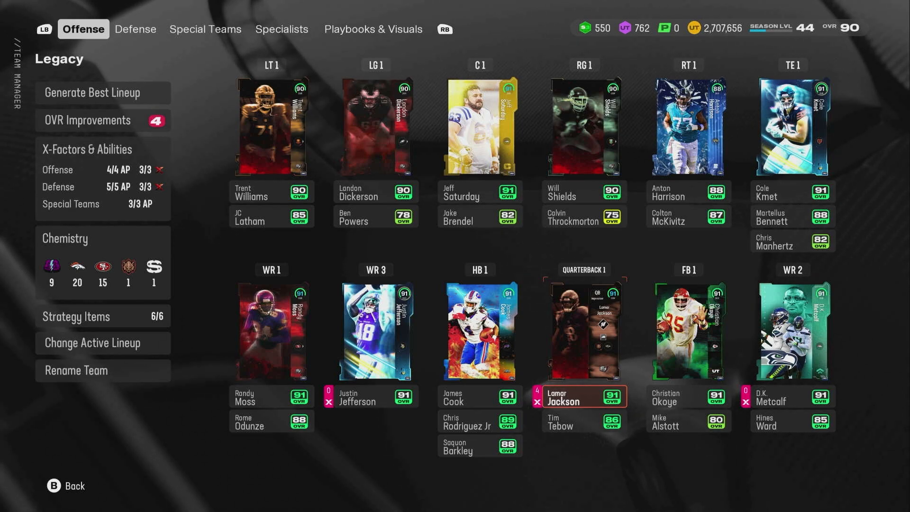
click(135, 29)
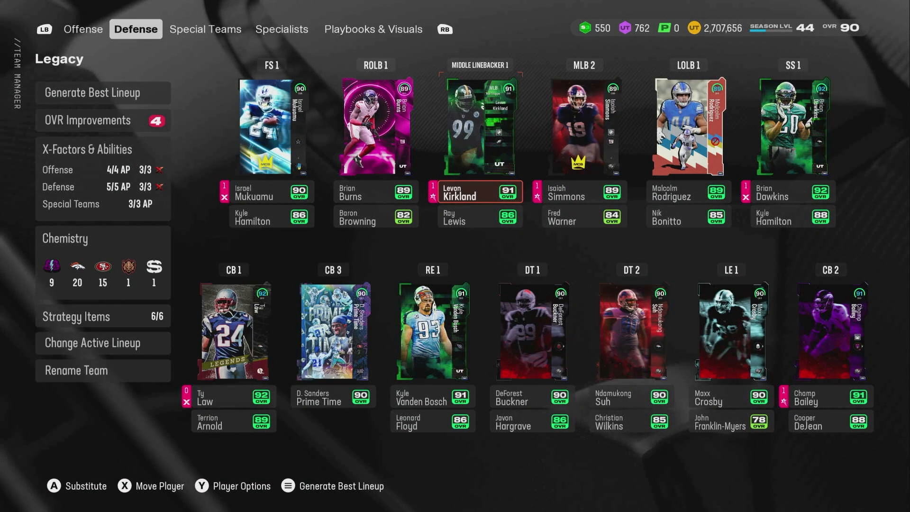